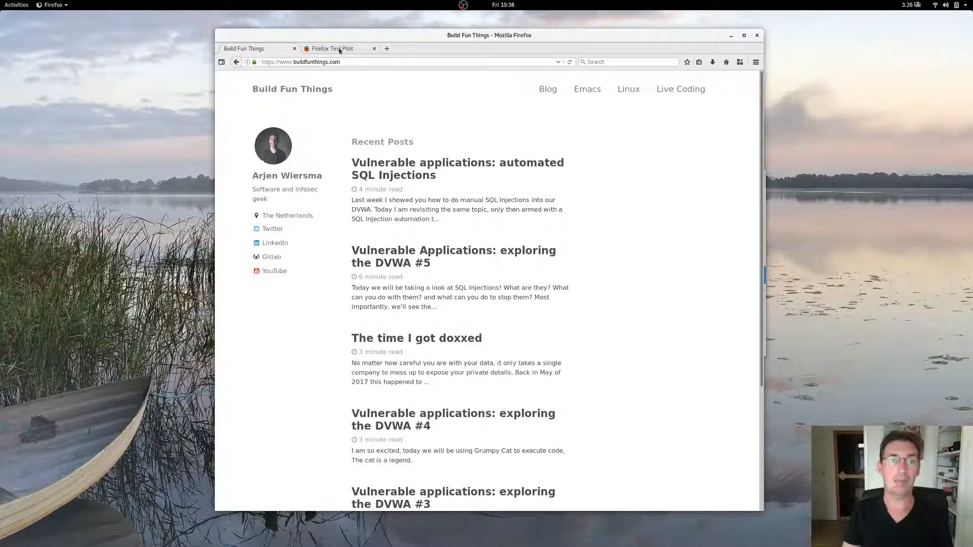
Bring the Firefox Test Pilot welcome page to the front
click(333, 48)
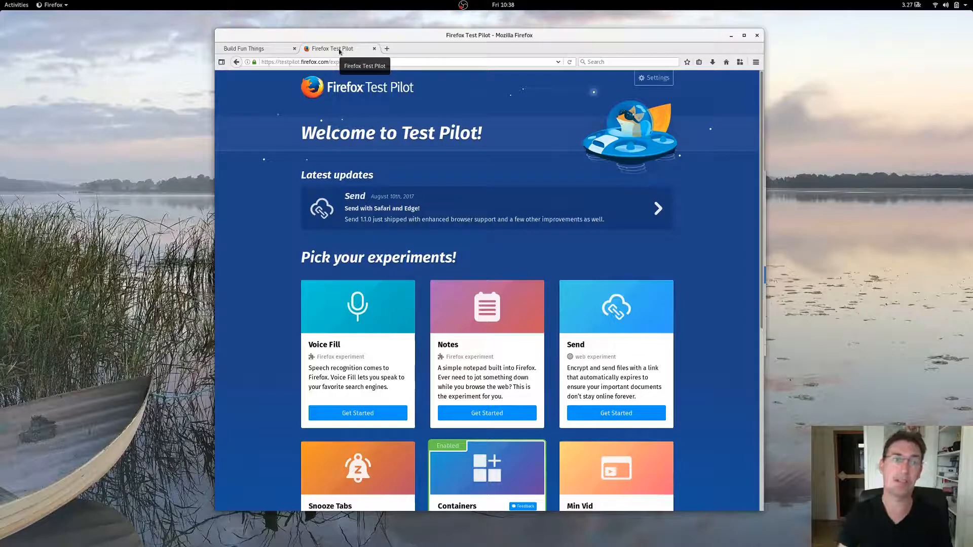
Scroll to the 'Pick your experiments' cards showing Containers as Enabled
scroll(down, 3)
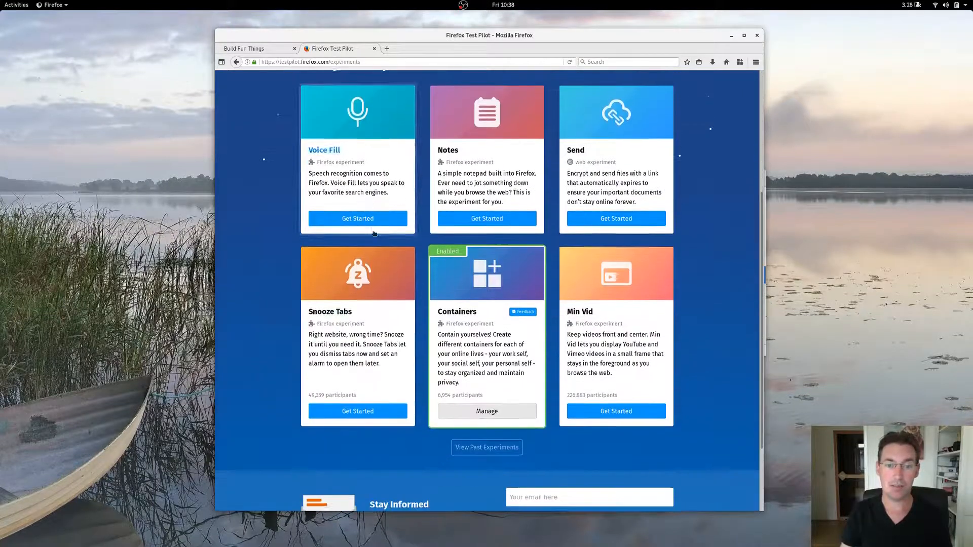
mouse_move(457, 311)
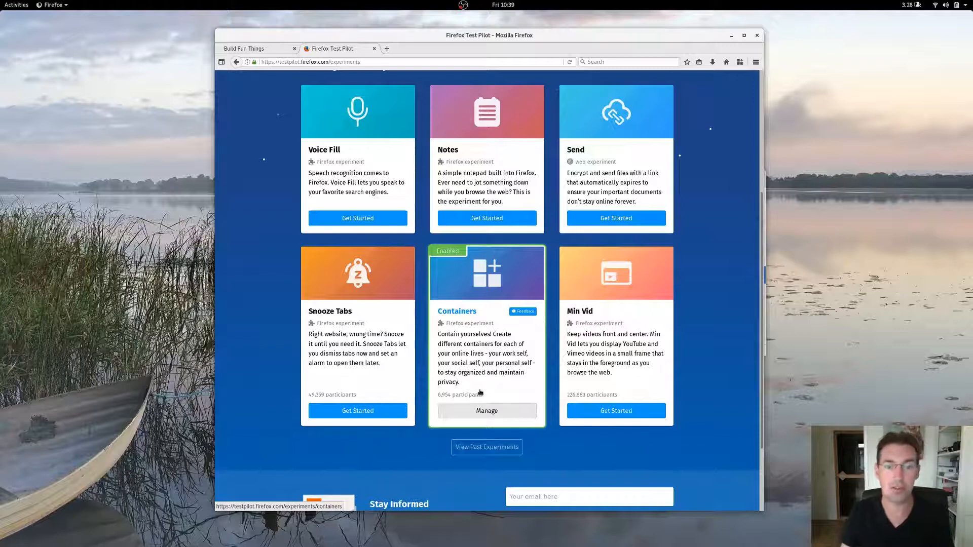
mouse_move(366, 421)
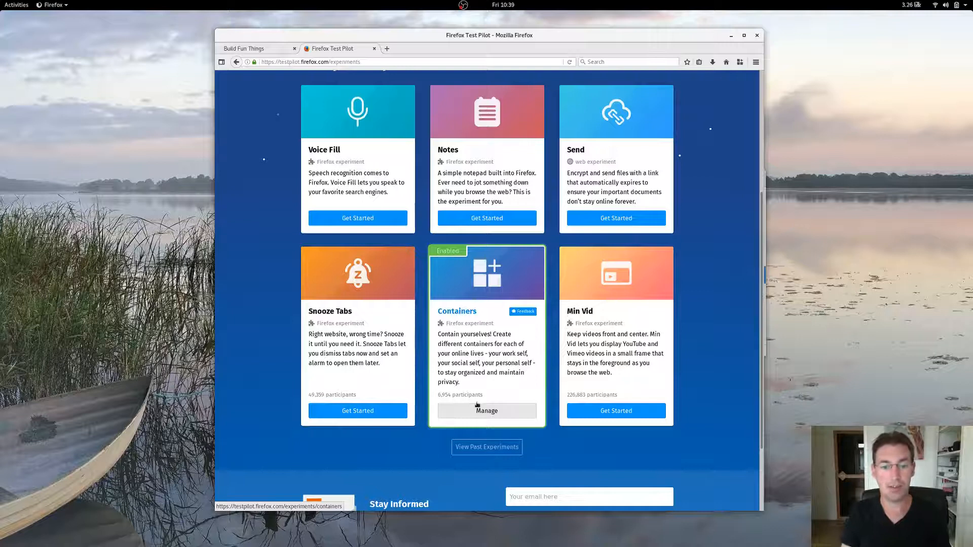
View the Containers experiment detail page and highlight its participant count
click(487, 411)
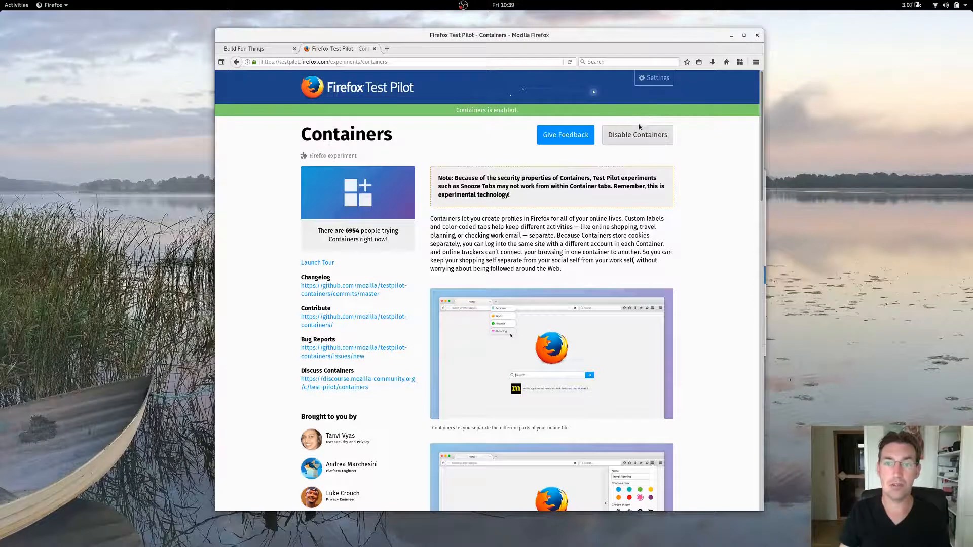
mouse_move(628, 155)
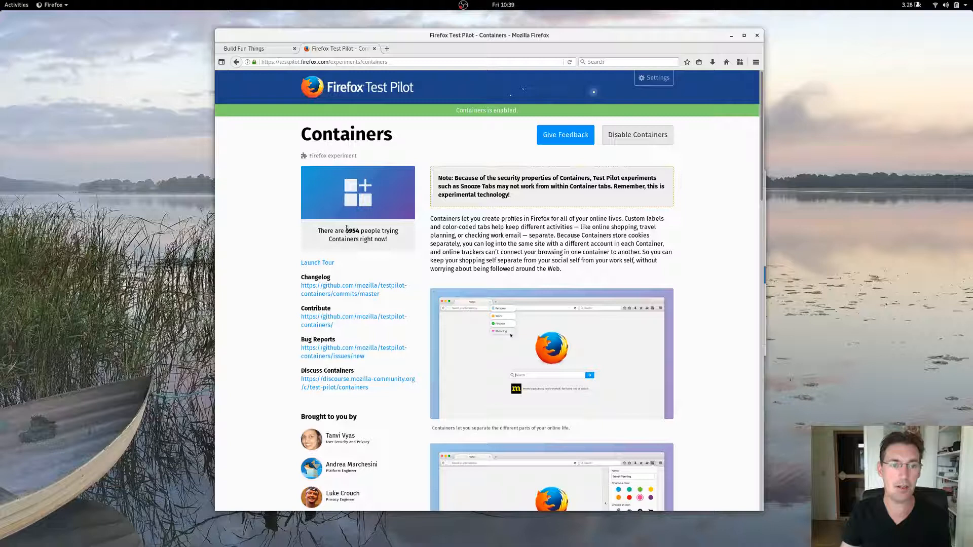
double_click(353, 230)
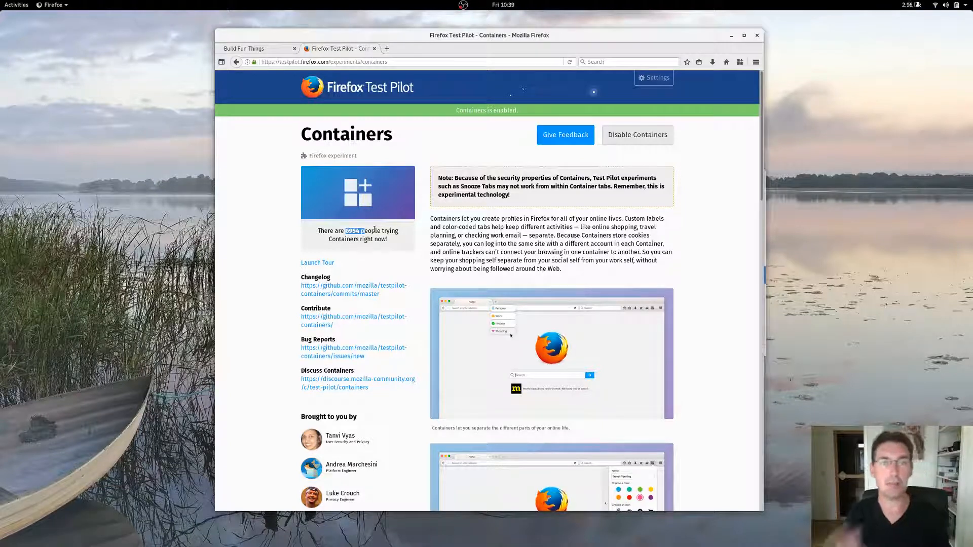
mouse_move(579, 284)
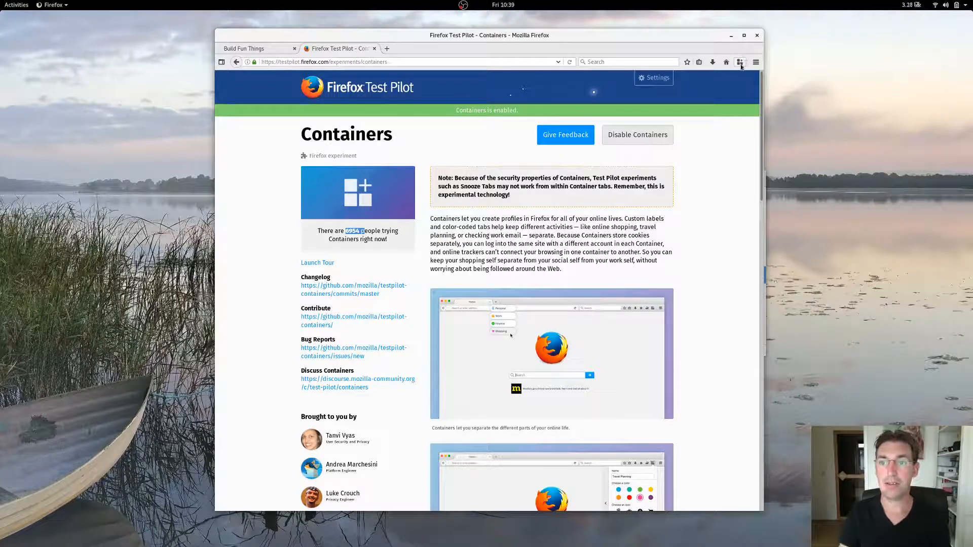
Create a new orange container named VideoTest2 from the Containers panel
click(740, 62)
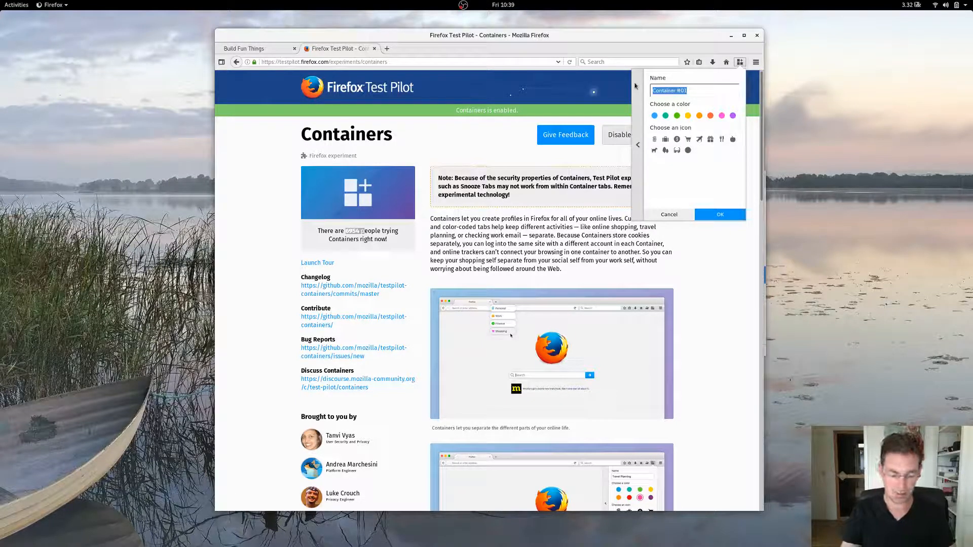
text(VideoTest?)
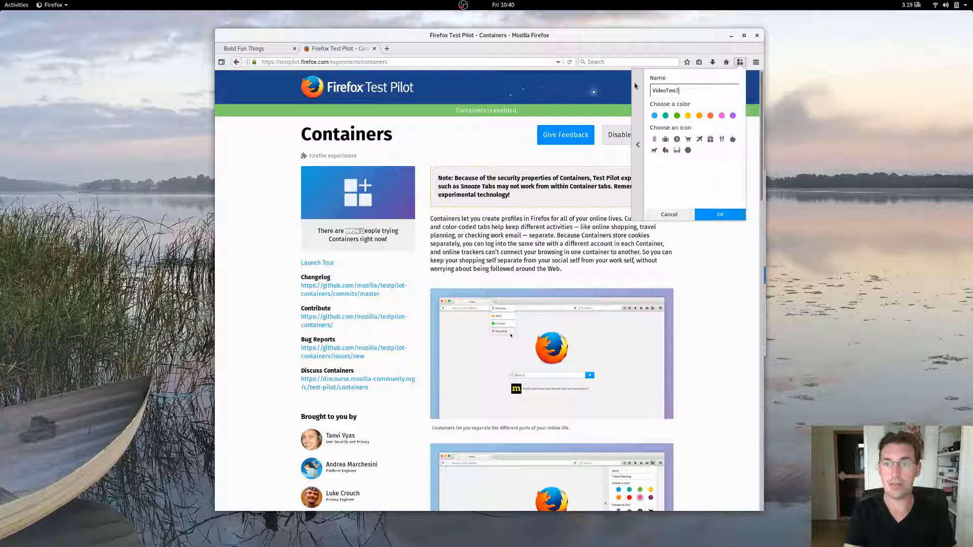
click(710, 115)
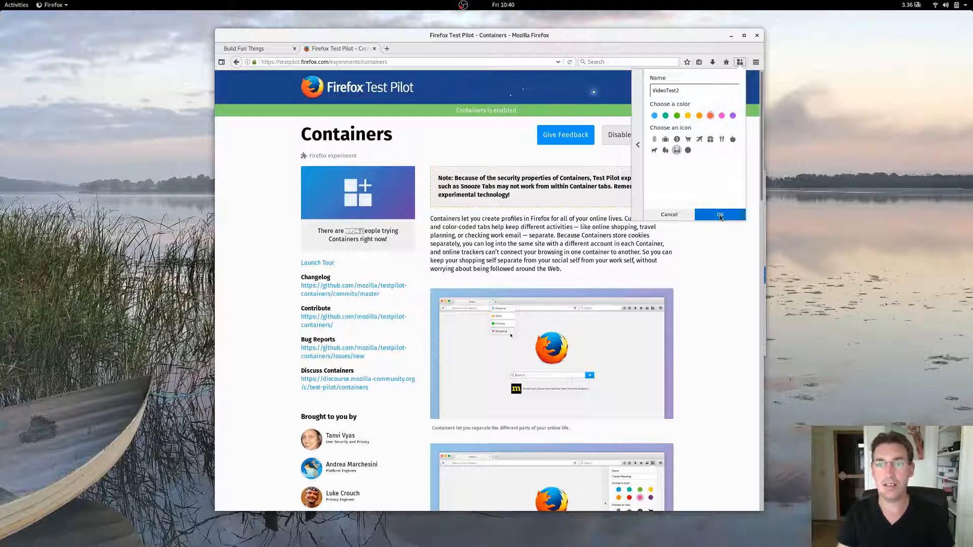
click(720, 214)
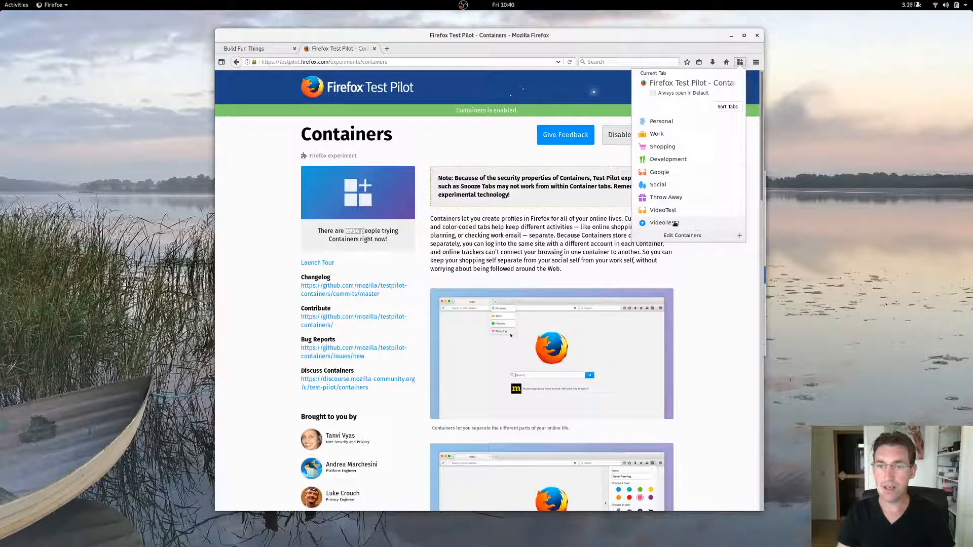
Start a new tab in the VideoTest2 container, then return to the Containers experiment page
click(664, 222)
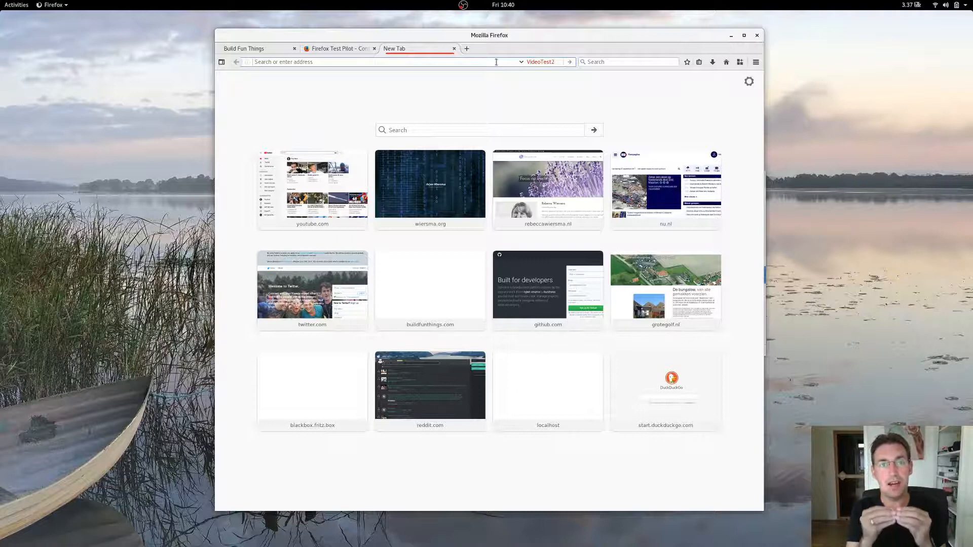
click(339, 49)
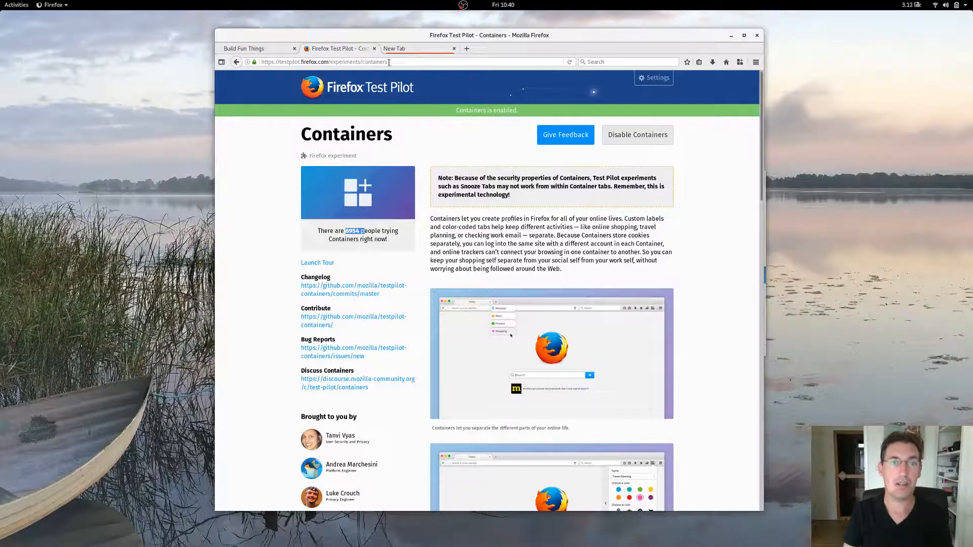
mouse_move(411, 49)
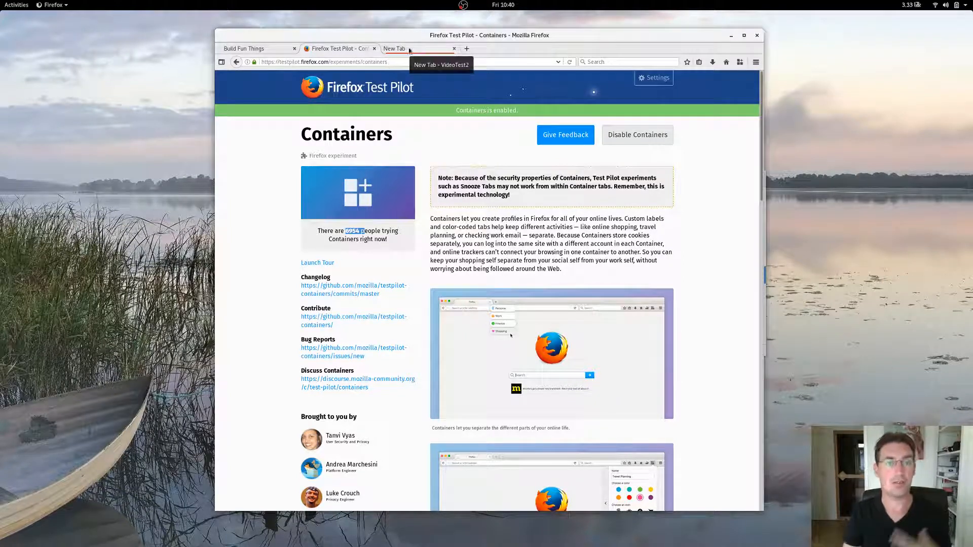
Go to the VideoTest2 tab and load github.com from its top sites tile
click(413, 49)
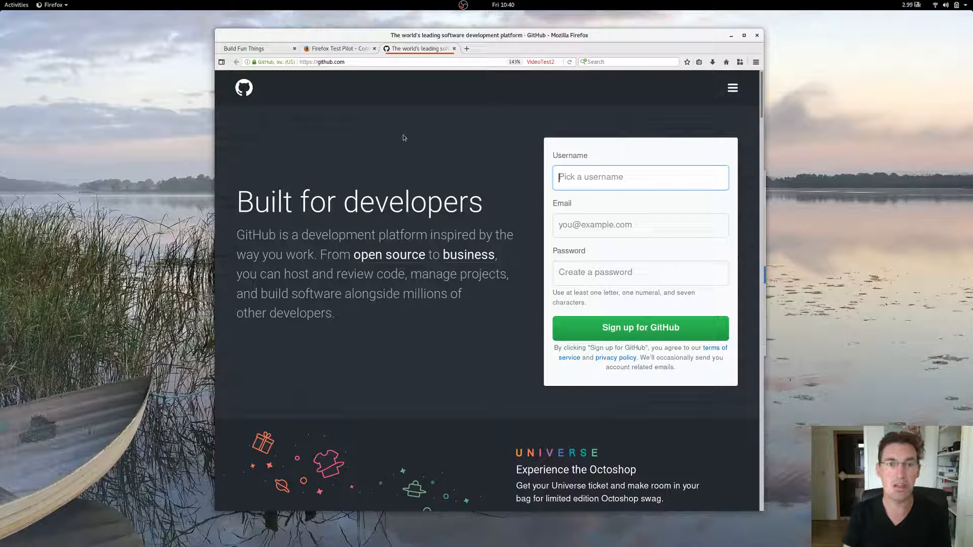
mouse_move(421, 183)
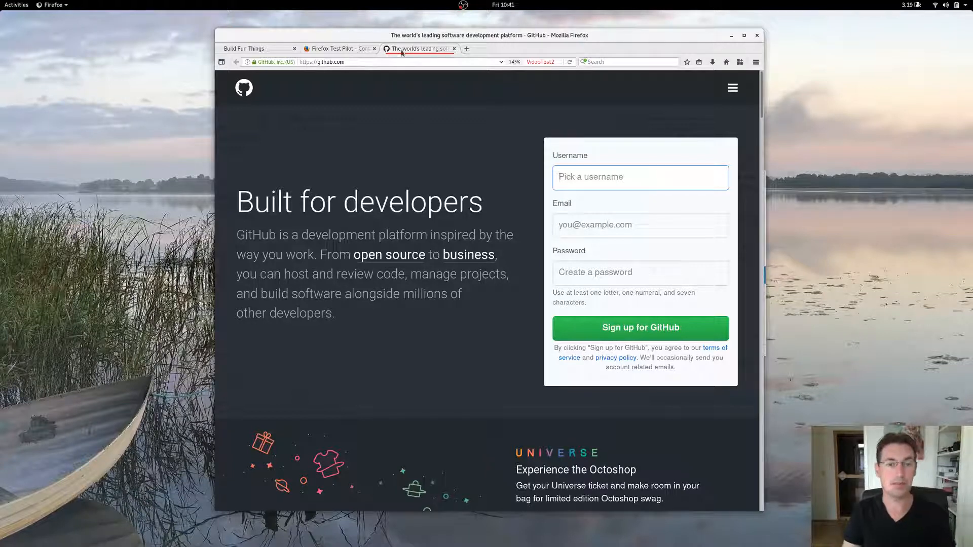
mouse_move(339, 49)
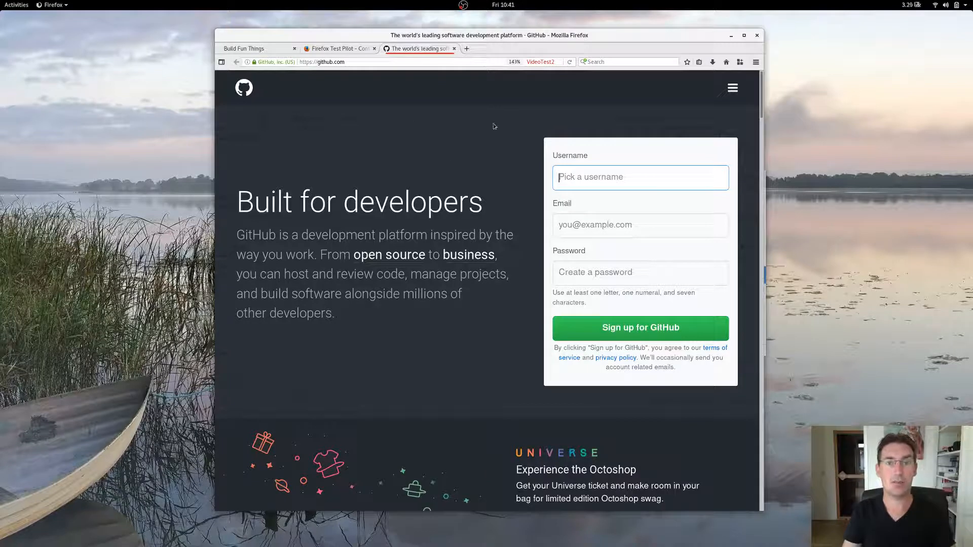
Compare the signed-in and signed-out GitHub tabs, then view the container options for the site
click(467, 49)
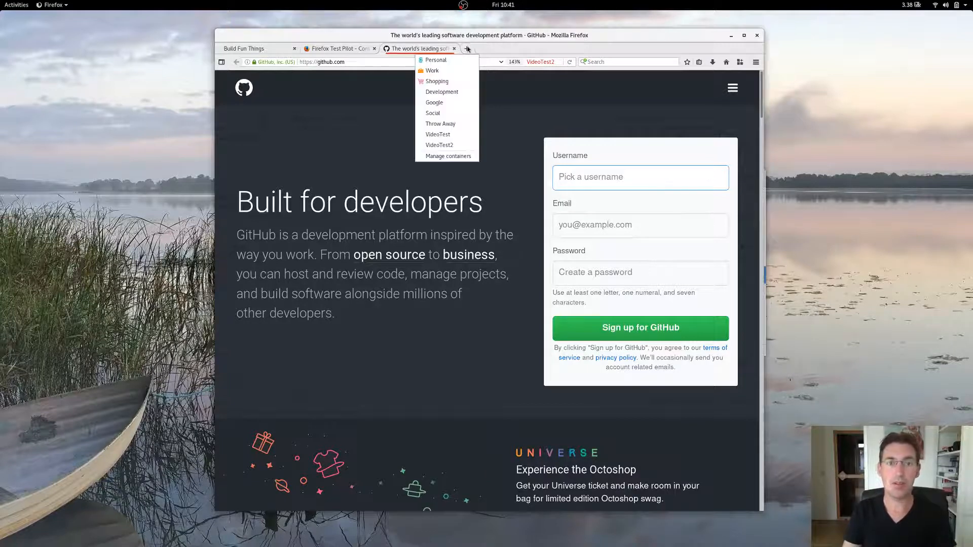
click(545, 49)
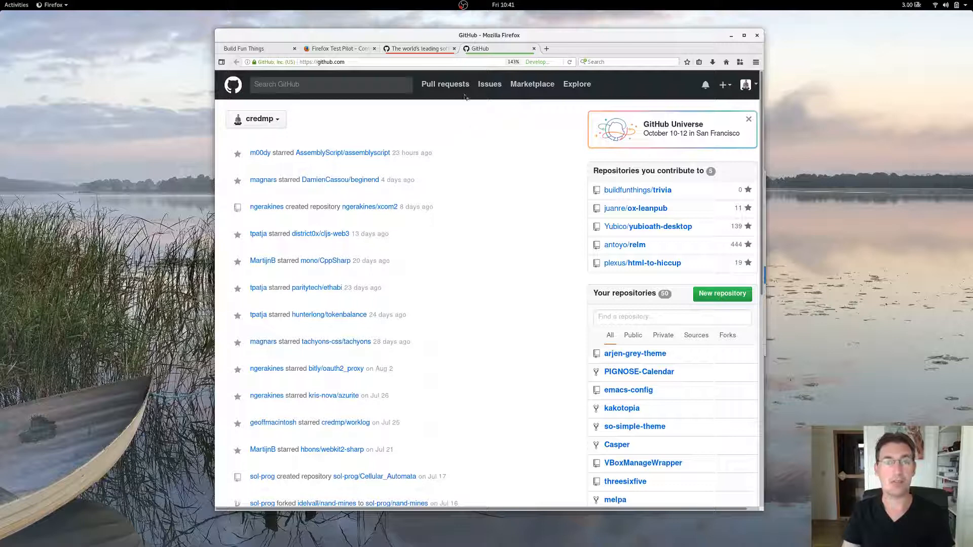
click(419, 48)
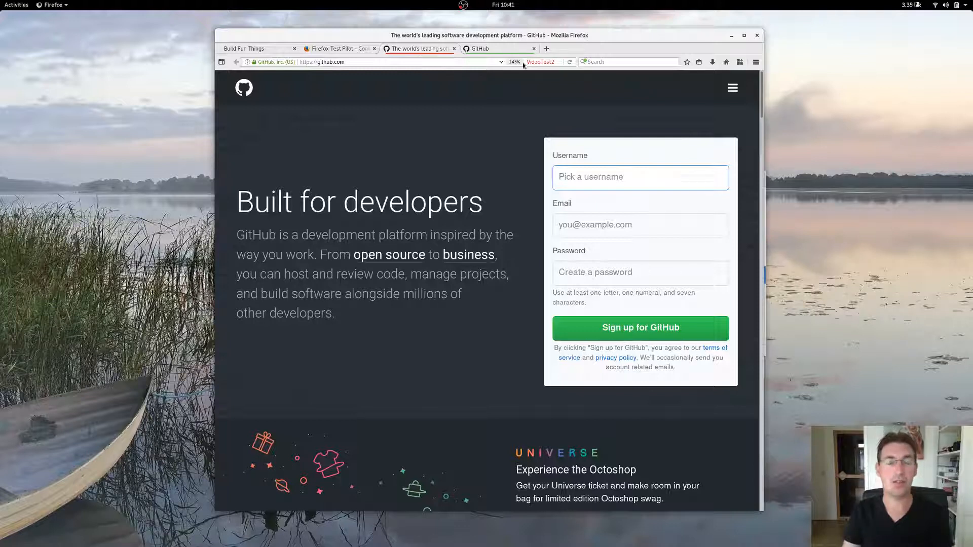
mouse_move(496, 49)
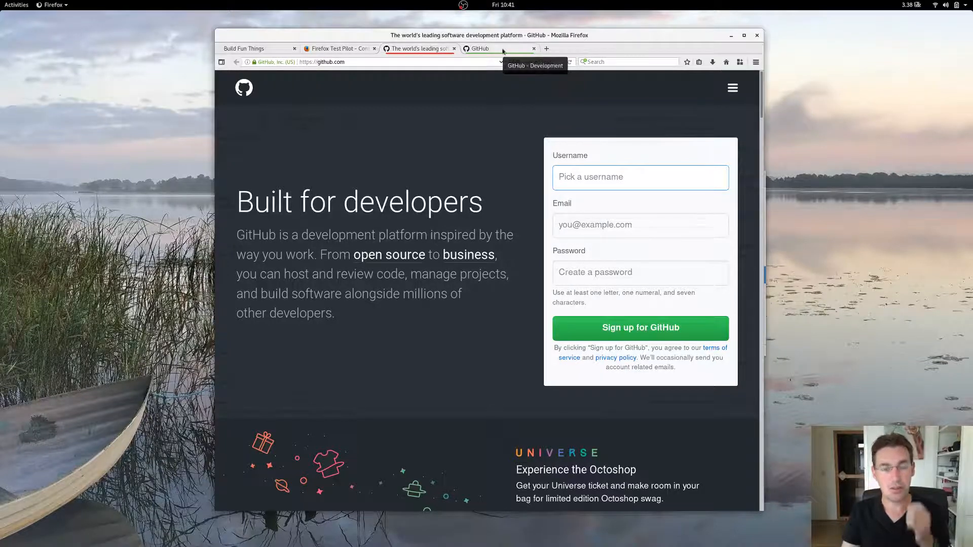
click(489, 49)
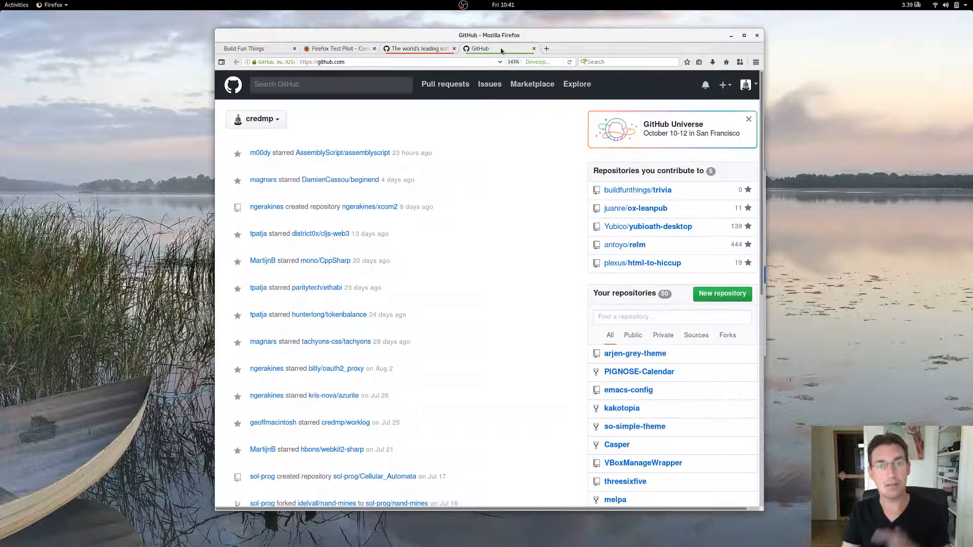
mouse_move(497, 49)
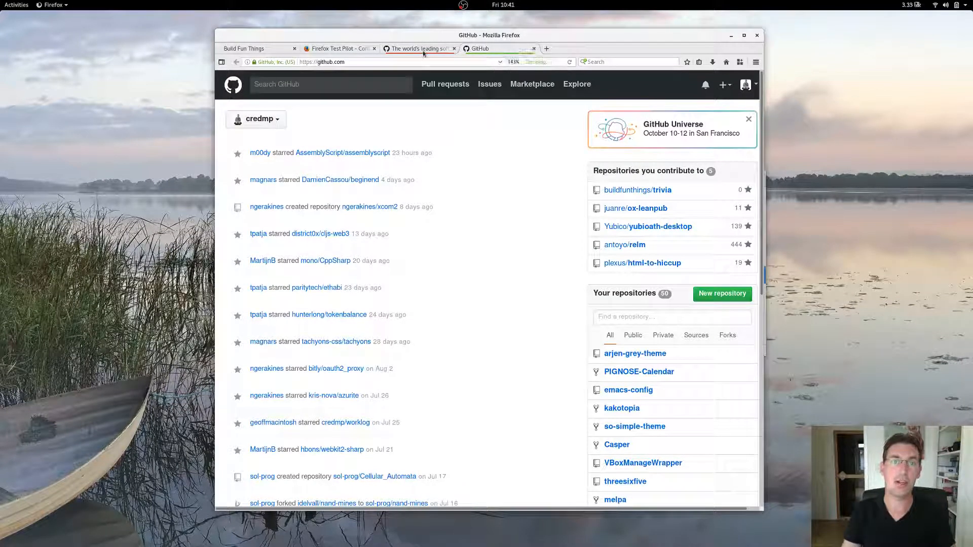
click(418, 49)
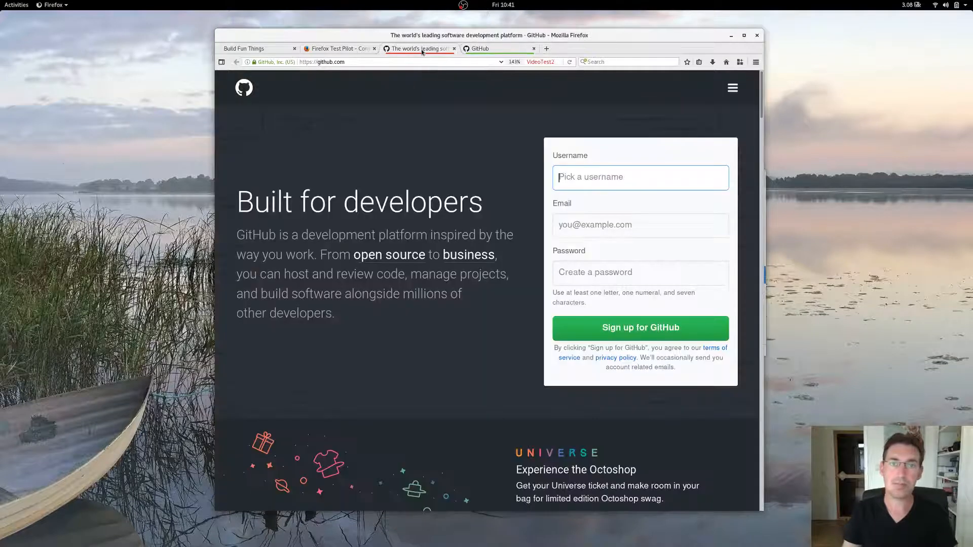
click(492, 48)
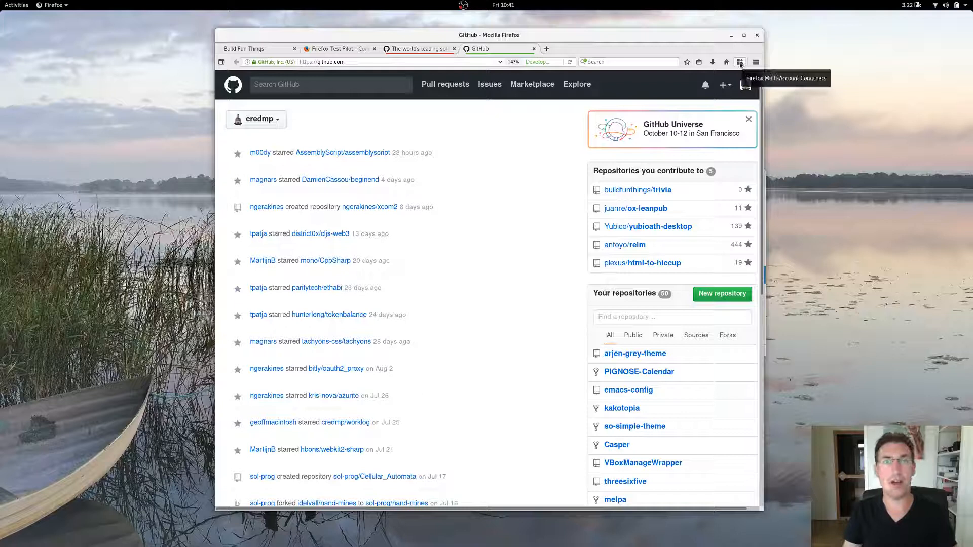
click(740, 62)
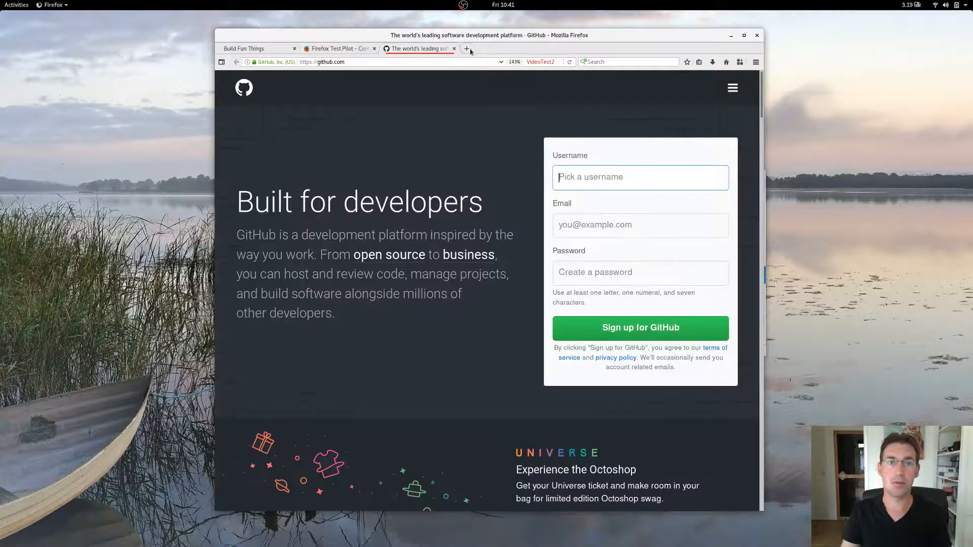
Load github.com in a new tab, always opening it in the Development container
click(454, 49)
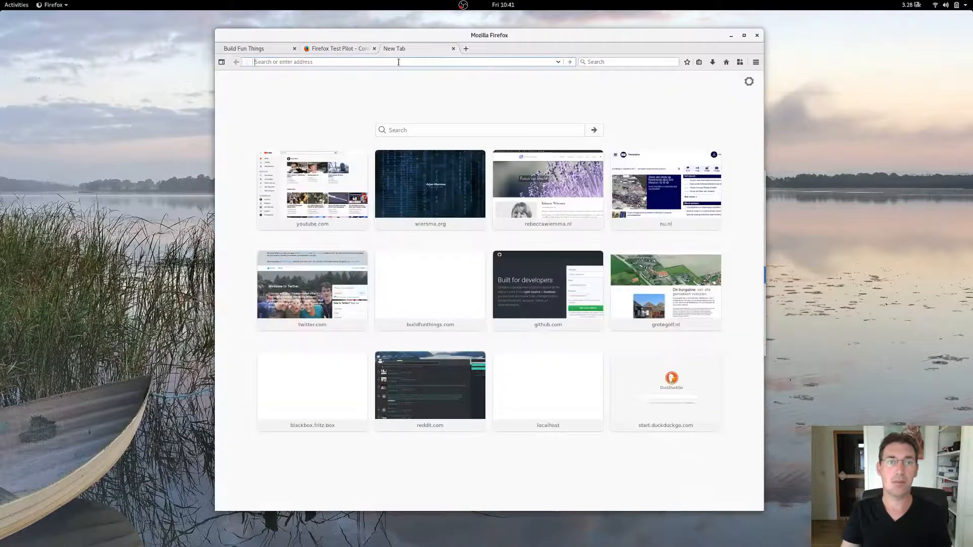
text(github.com)
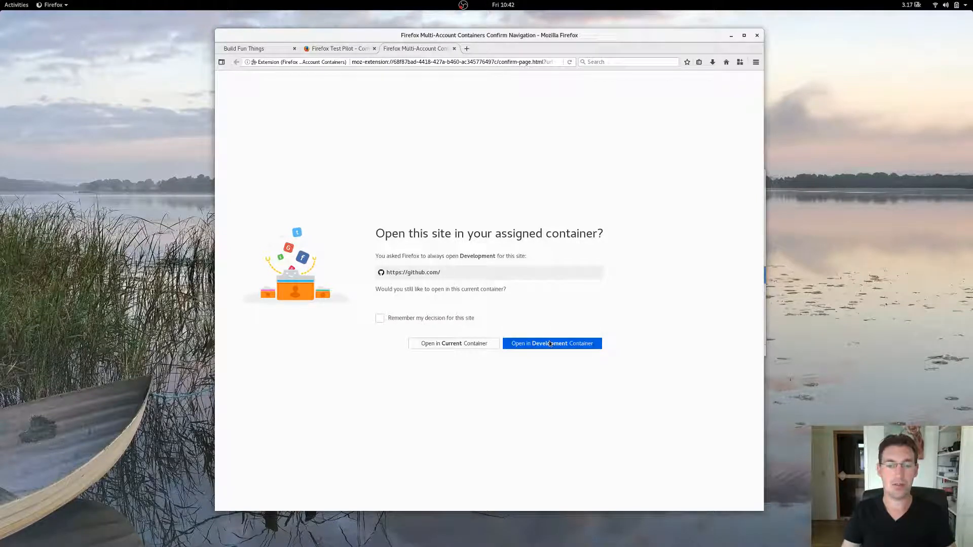
click(379, 317)
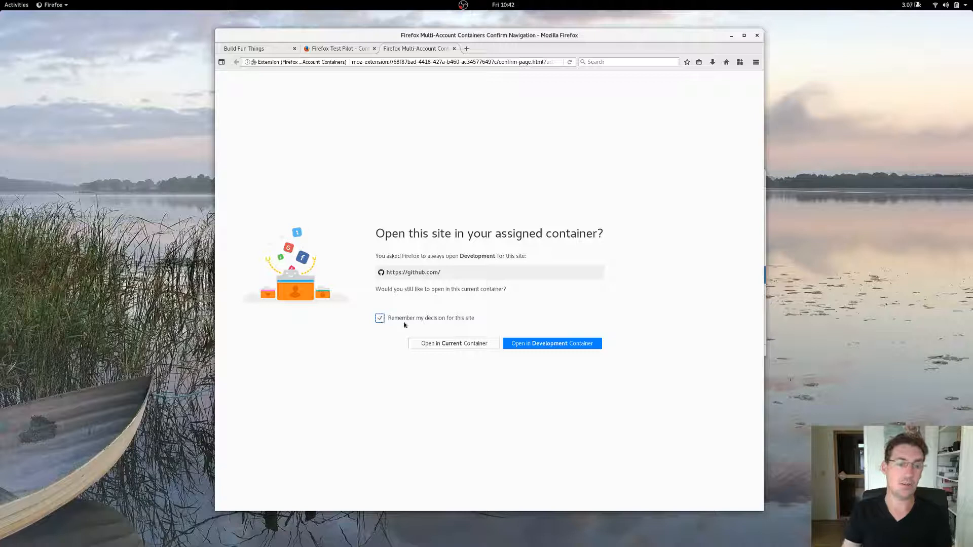
click(551, 343)
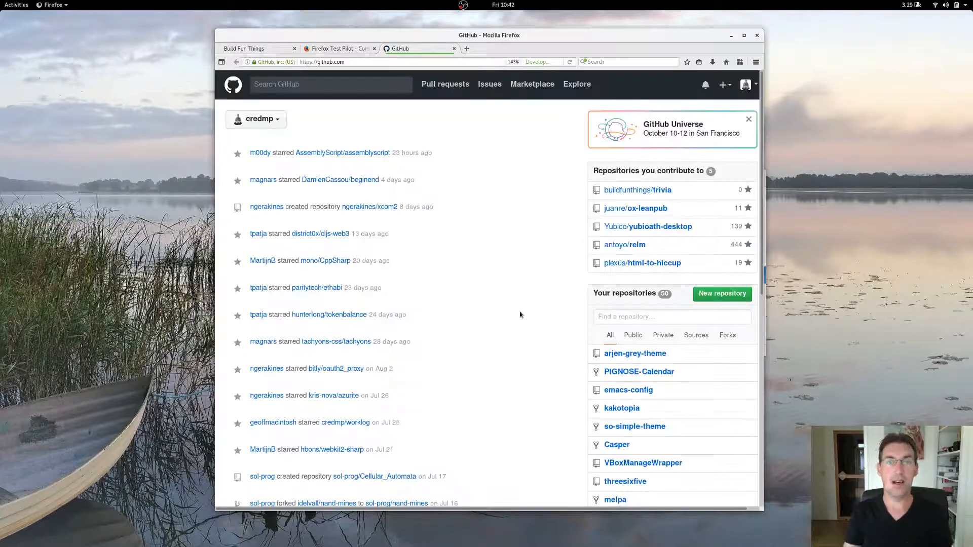
click(336, 49)
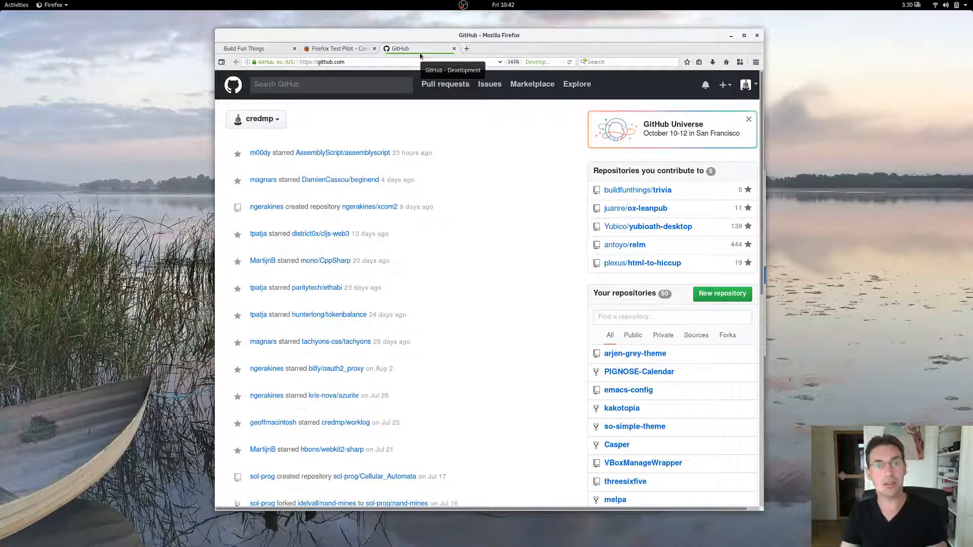
mouse_move(485, 60)
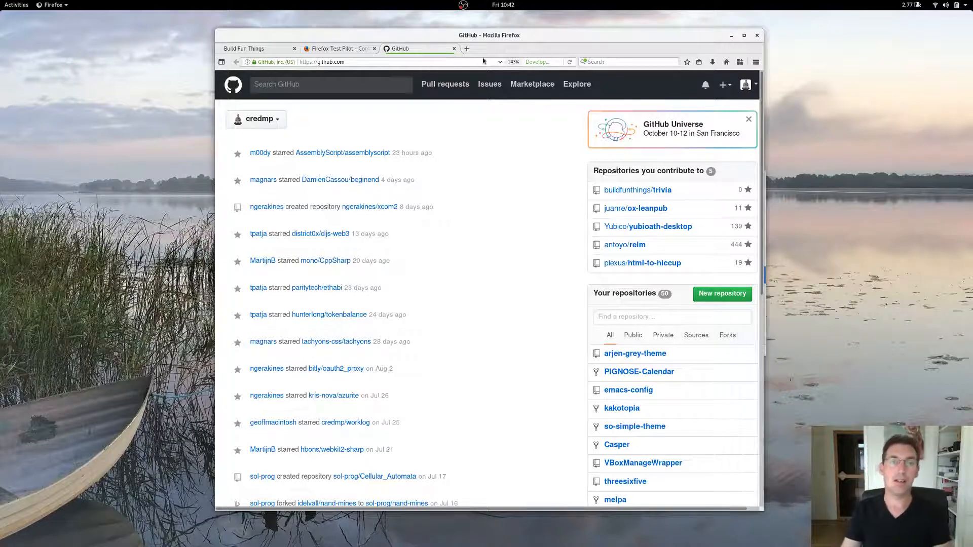
mouse_move(338, 48)
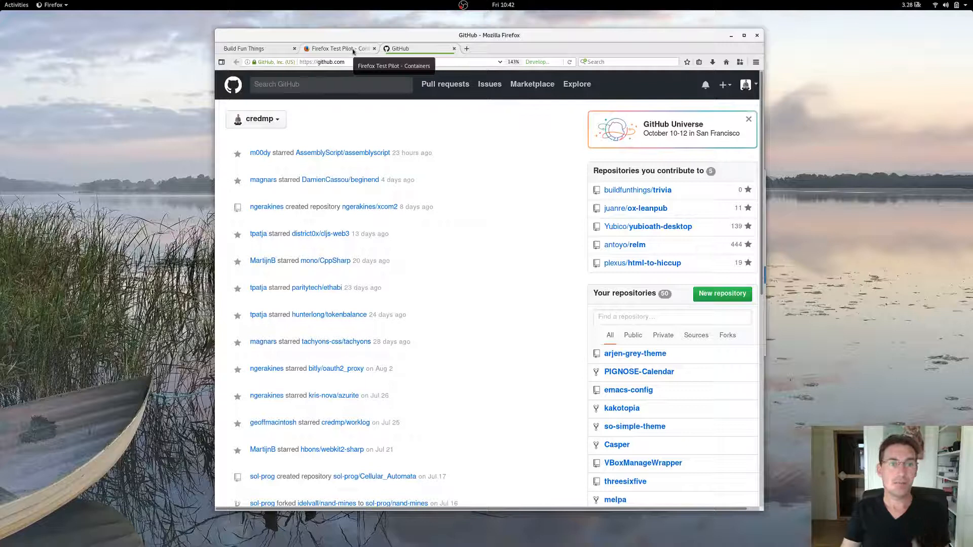
Return to the Test Pilot Containers page and bring up the GitHub tab's context menu
click(338, 48)
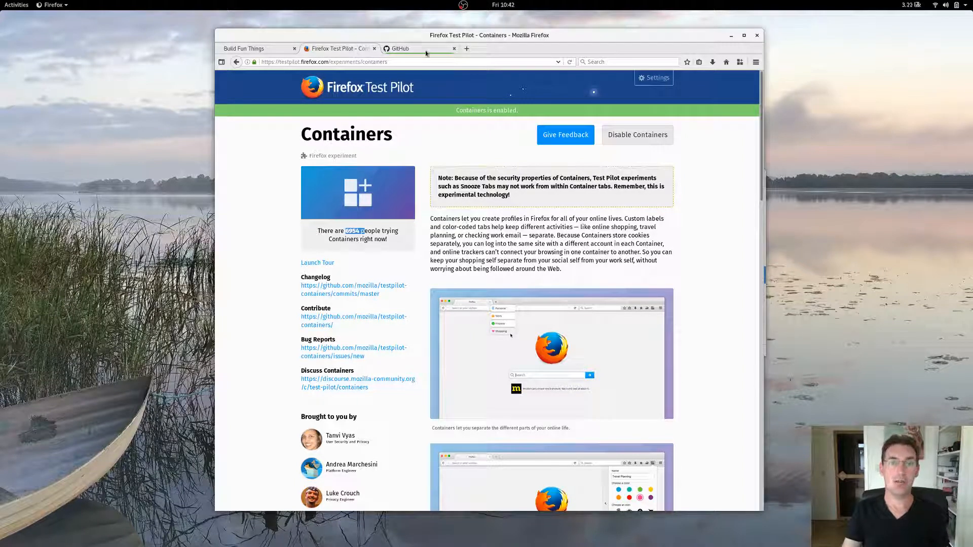
right_click(416, 48)
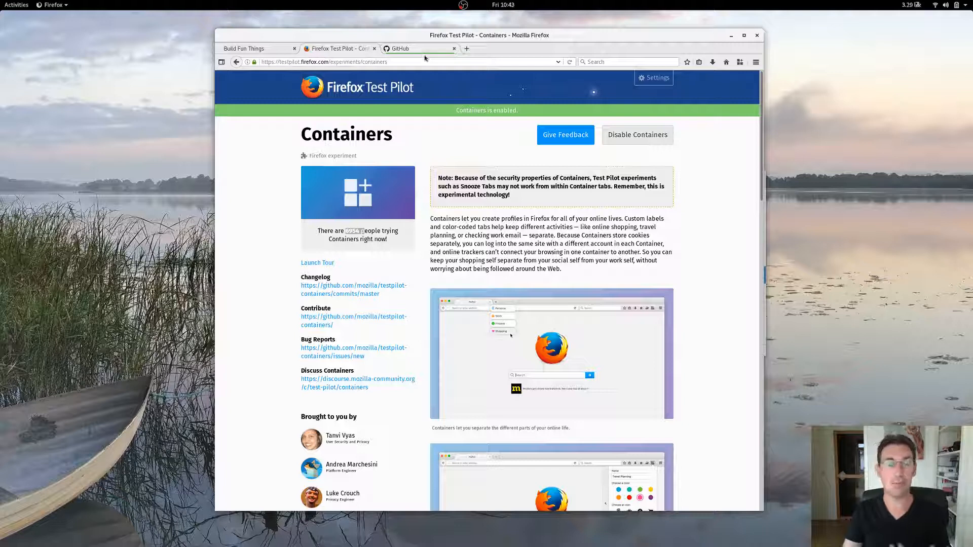
mouse_move(399, 49)
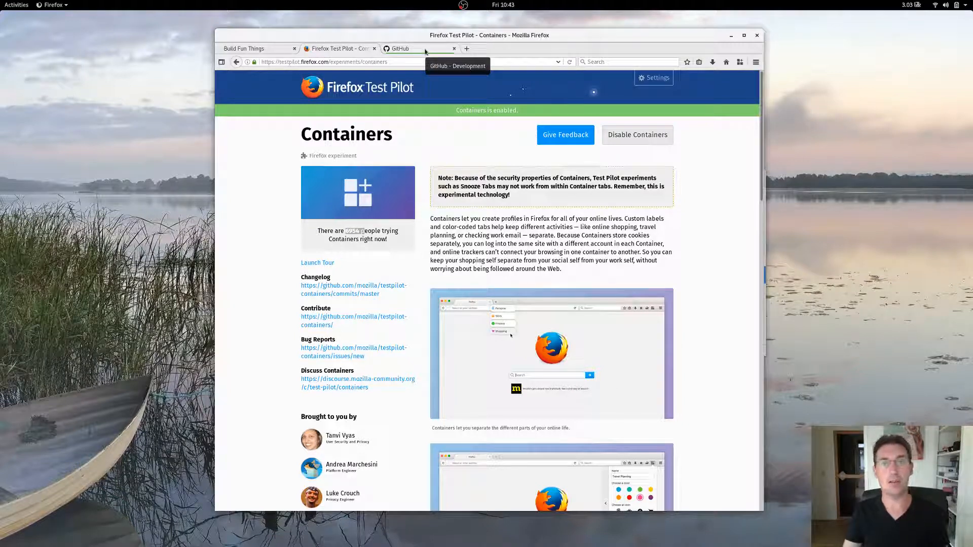
mouse_move(428, 50)
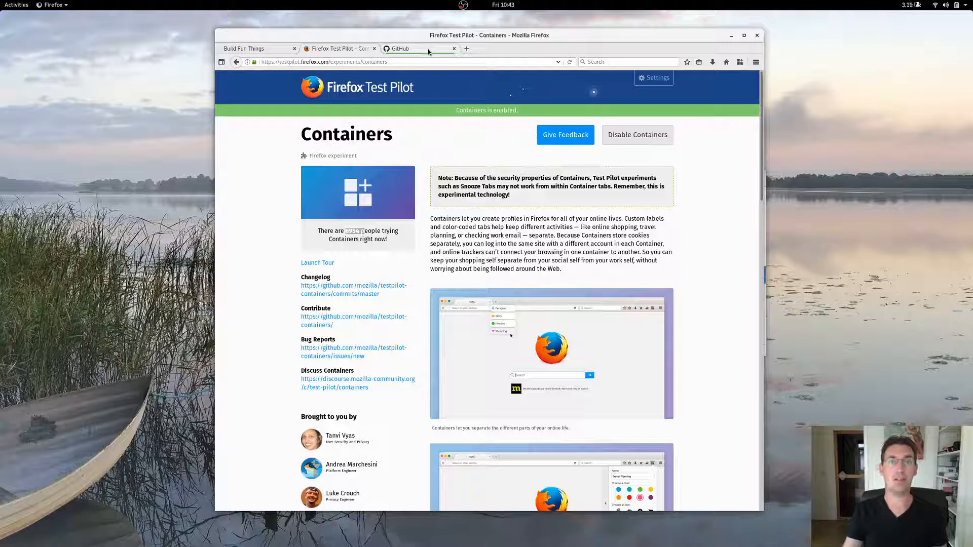